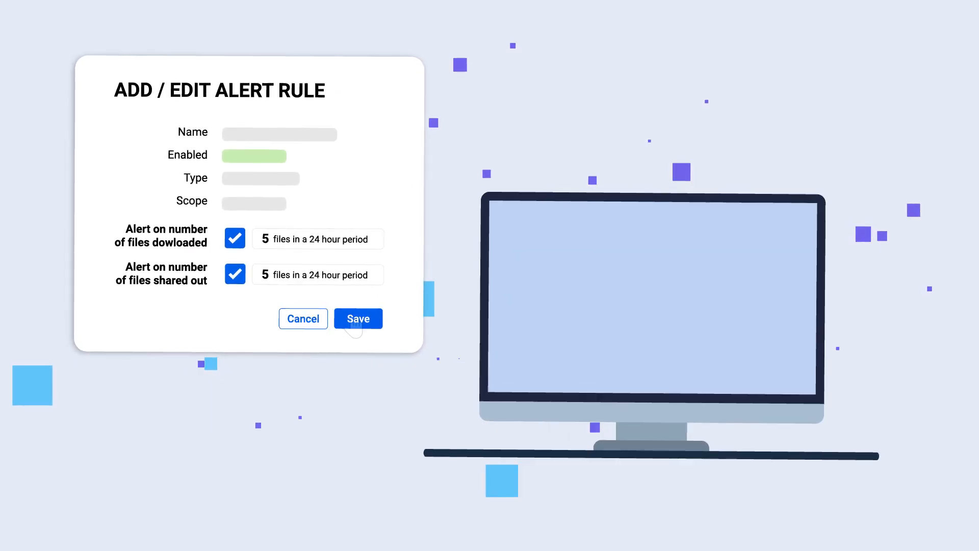
- Save the alert rule flagging 5 downloads or 5 shared files within 24 hours
left_click(358, 318)
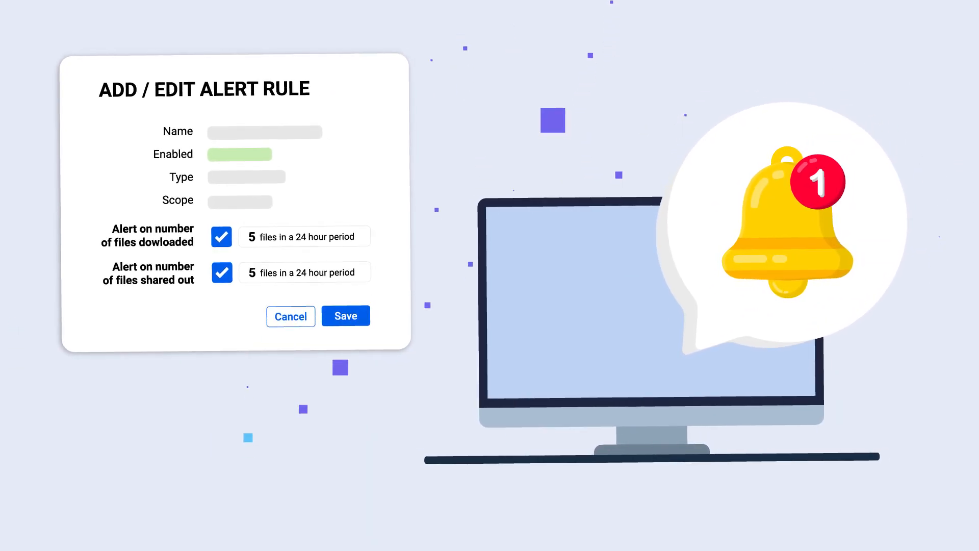